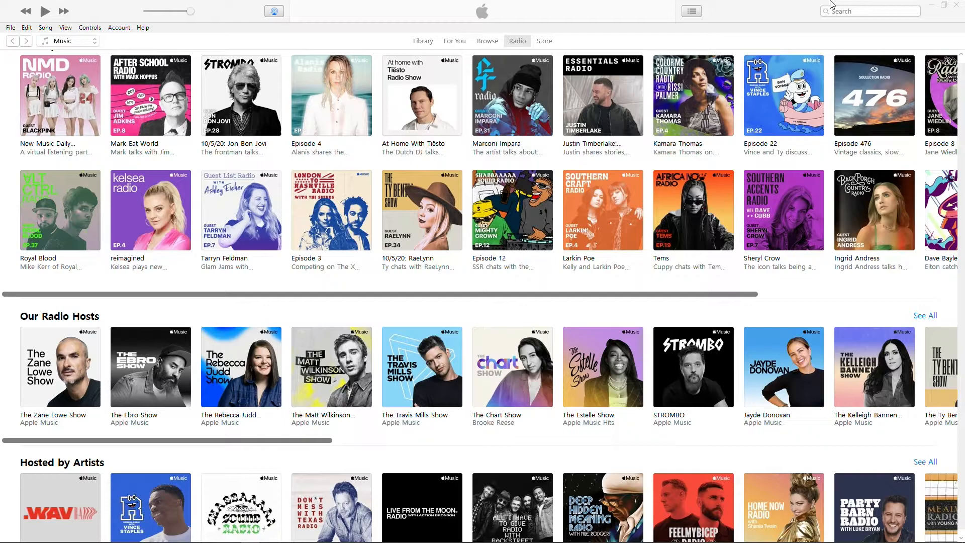
pyautogui.moveTo(754, 25)
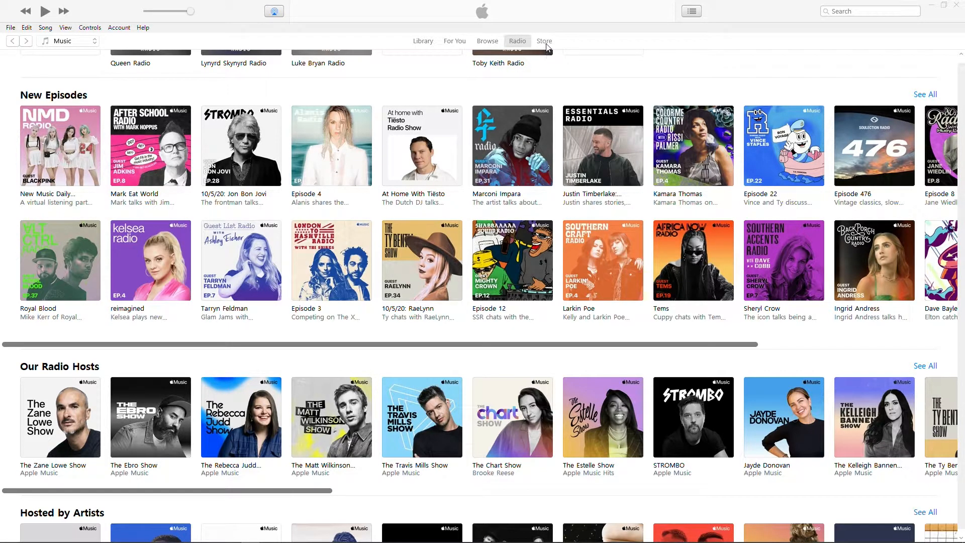
# - Go to the iTunes Store and choose View My Account to bring up the Apple ID sign-in prompt
pyautogui.click(544, 40)
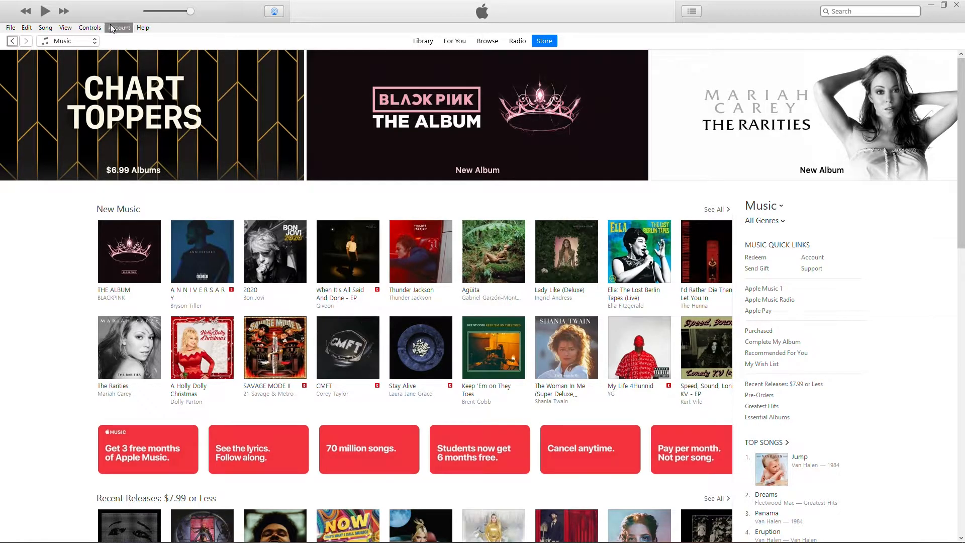
pyautogui.click(118, 28)
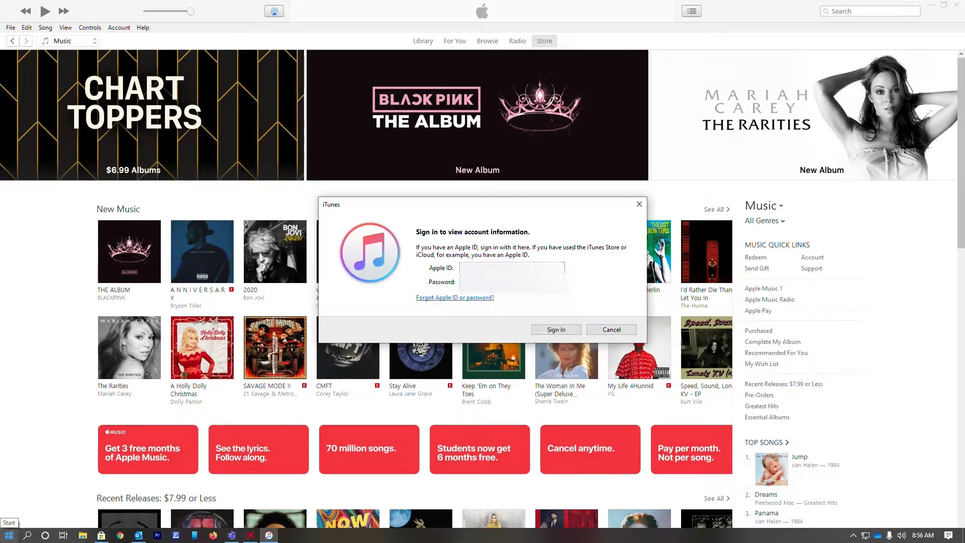
# - Sign in with the Apple ID to load the Account Information page
pyautogui.click(610, 330)
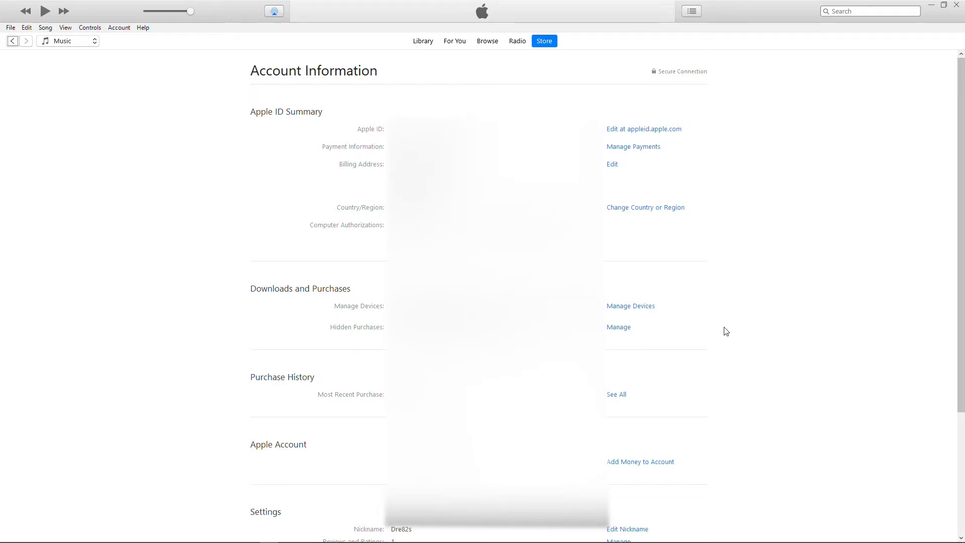
pyautogui.moveTo(719, 324)
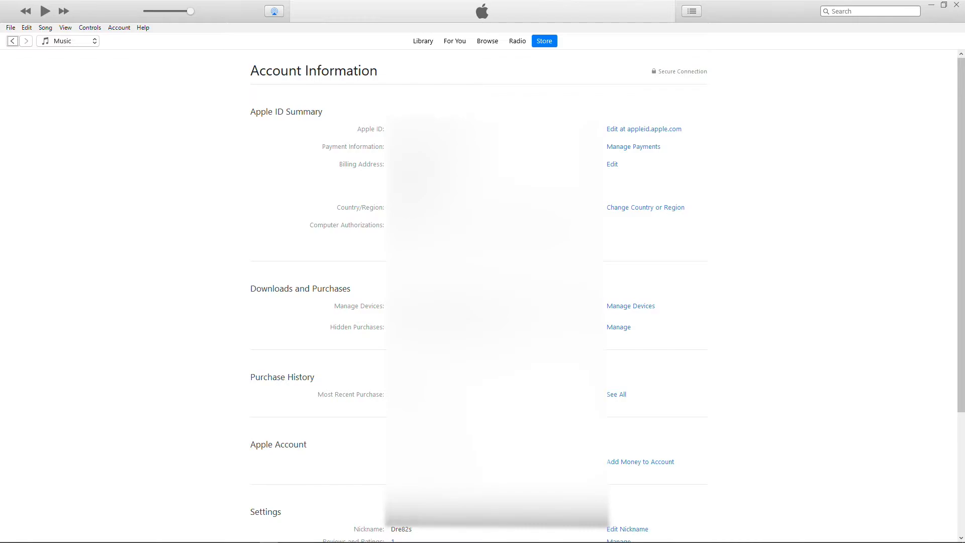
pyautogui.scroll(-3)
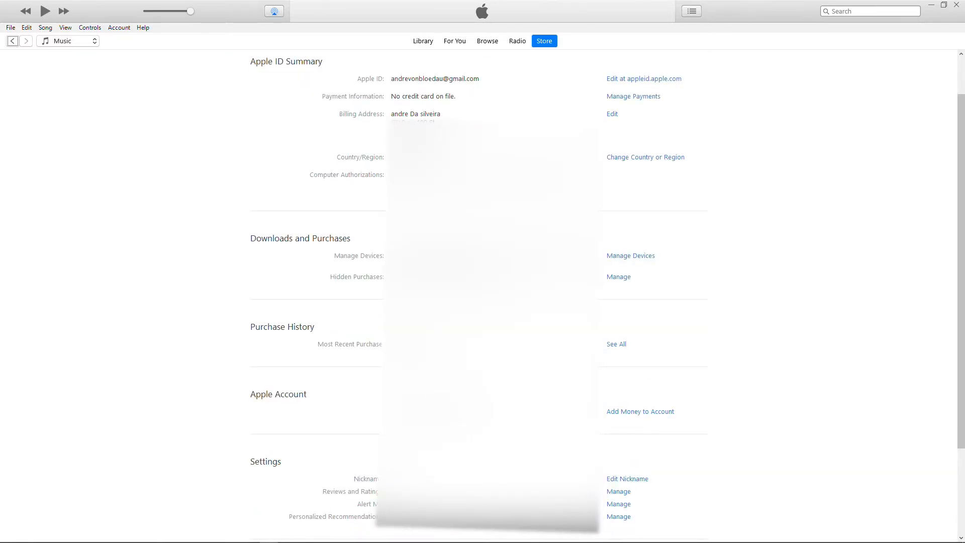
pyautogui.scroll(-3)
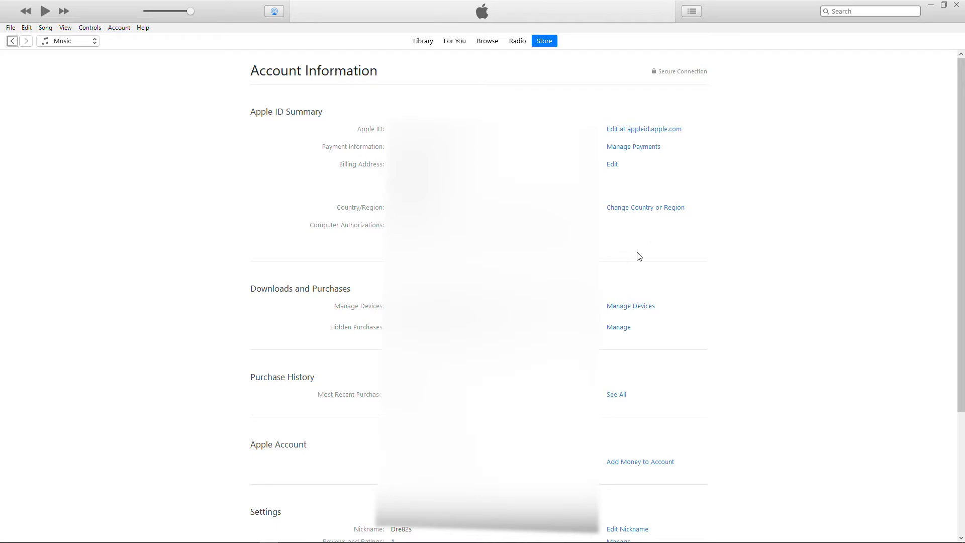
pyautogui.moveTo(642, 259)
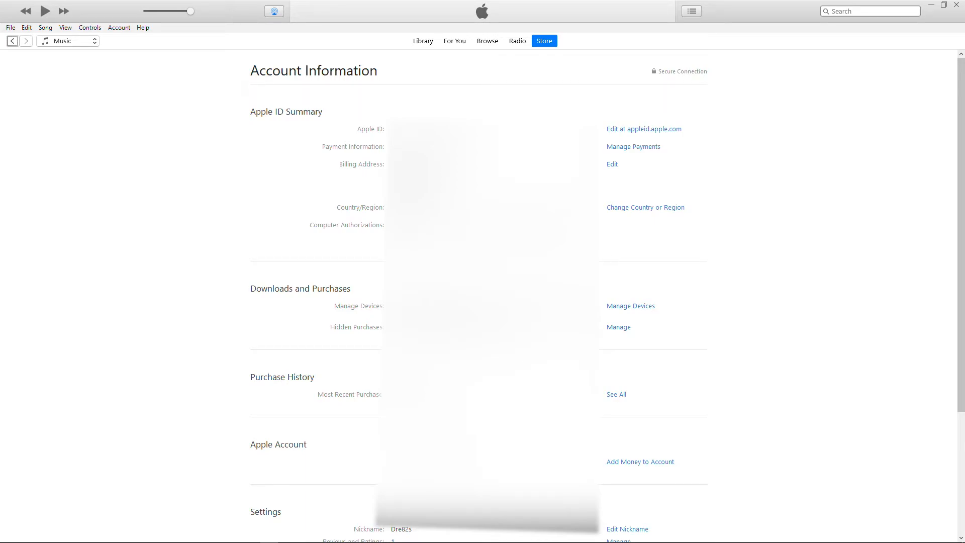
pyautogui.moveTo(631, 242)
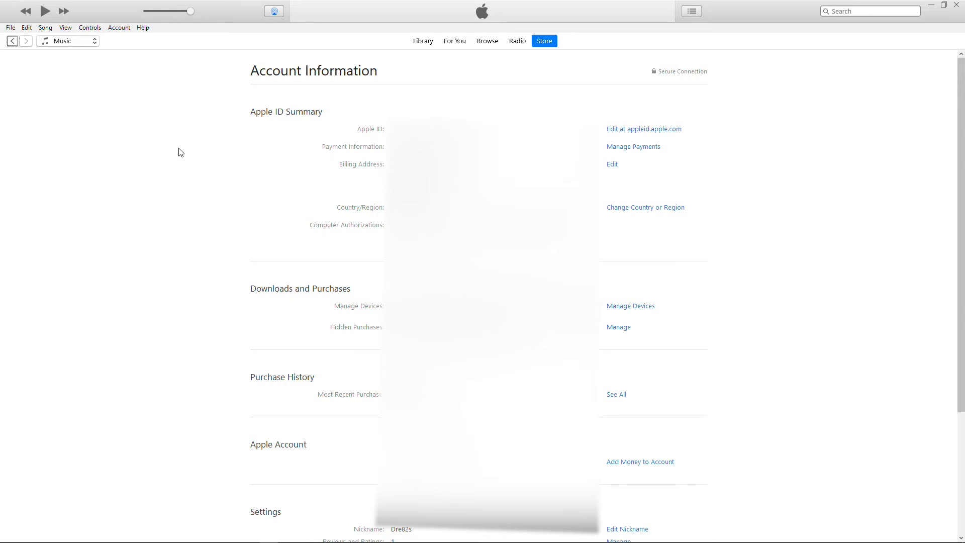
pyautogui.moveTo(169, 122)
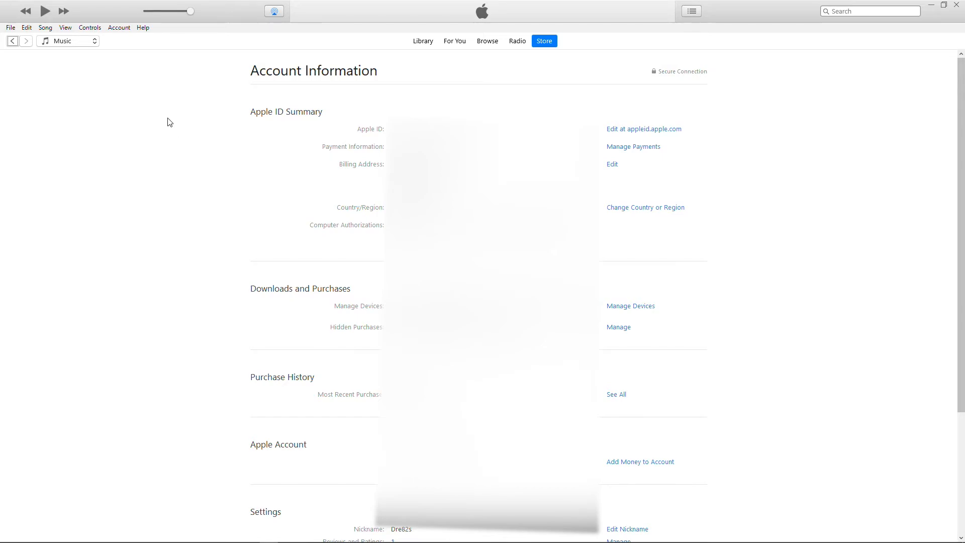
pyautogui.moveTo(356, 162)
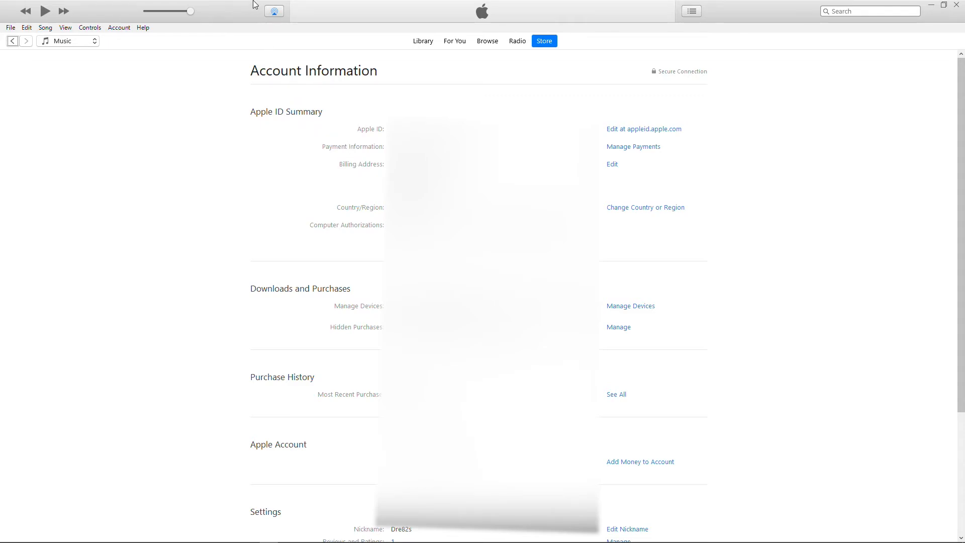
# - Bring up the Account menu's Authorizations options, showing Deauthorize This Computer
pyautogui.click(118, 28)
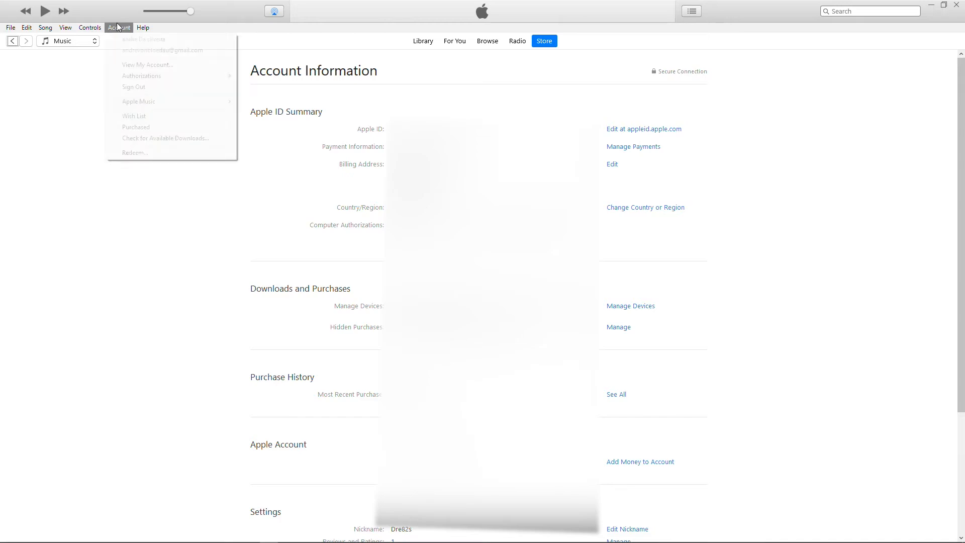
pyautogui.moveTo(148, 64)
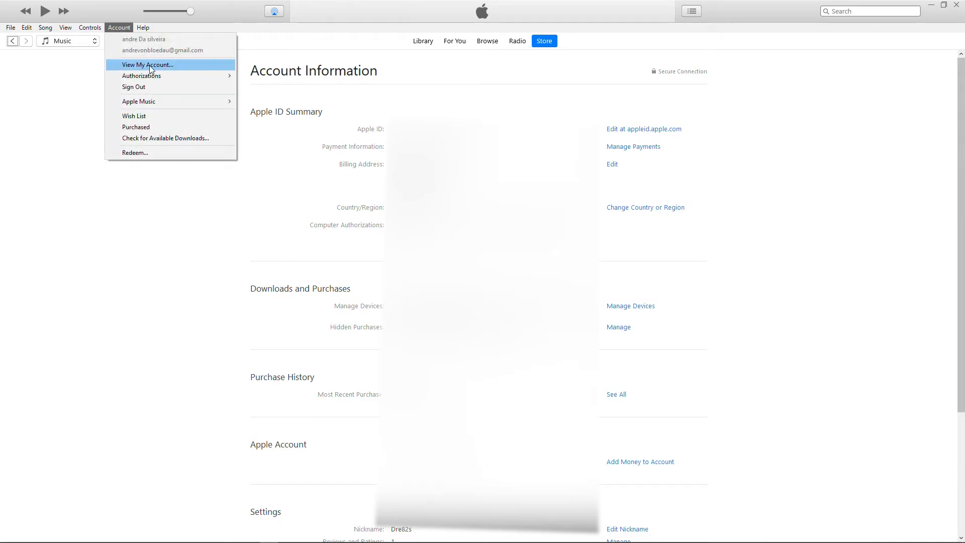
pyautogui.moveTo(161, 75)
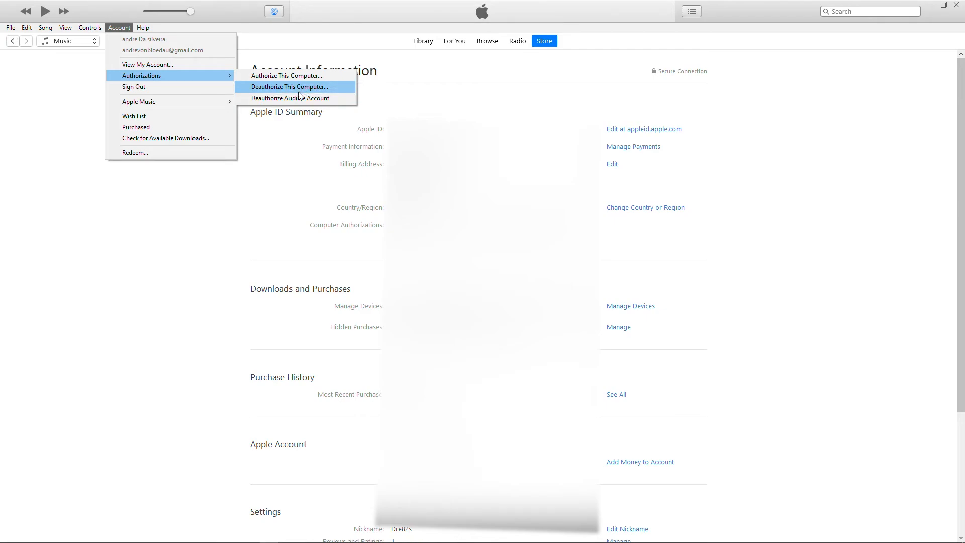
pyautogui.moveTo(289, 98)
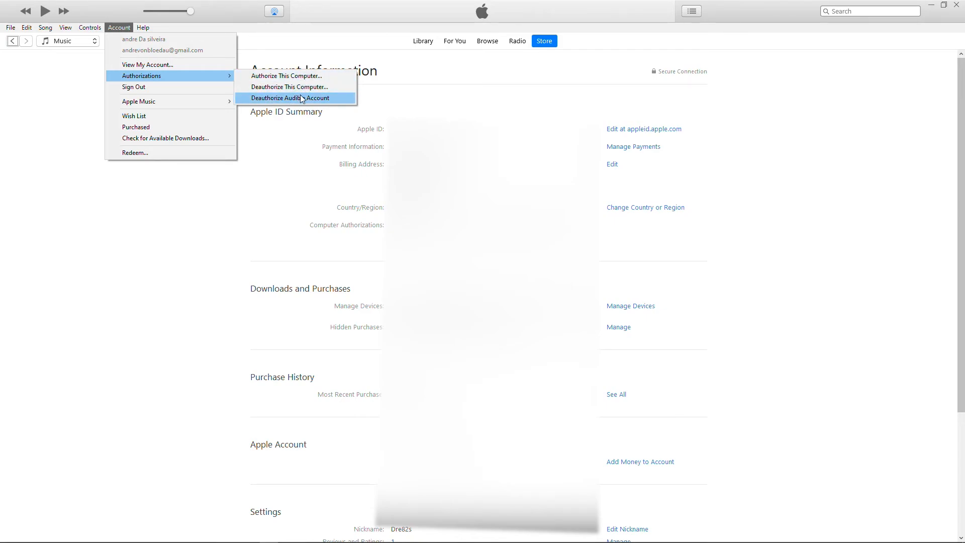
pyautogui.moveTo(289, 87)
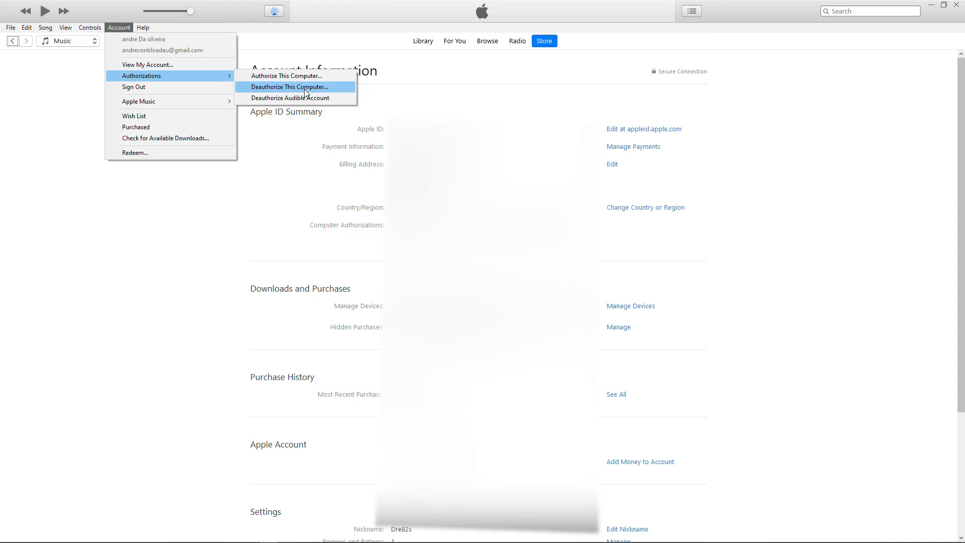
pyautogui.moveTo(703, 64)
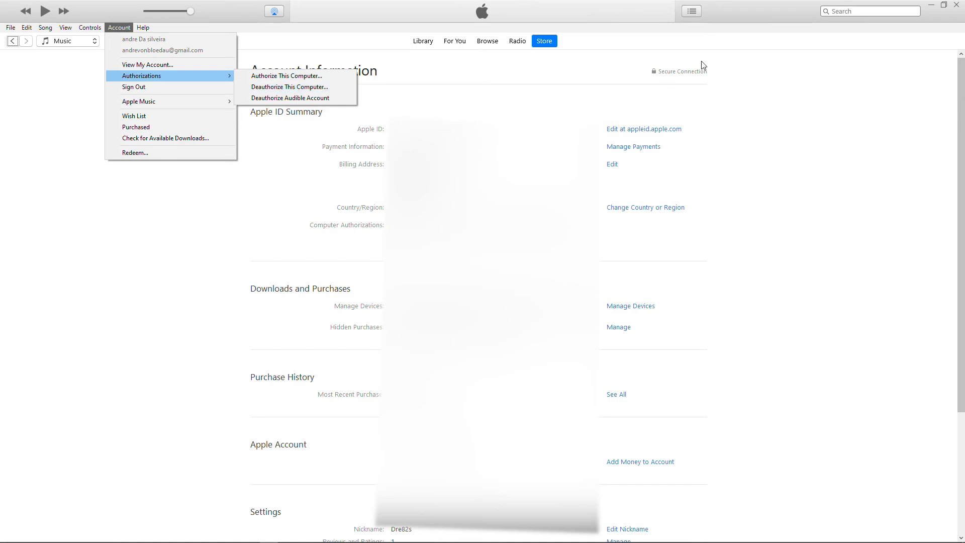
pyautogui.moveTo(788, 180)
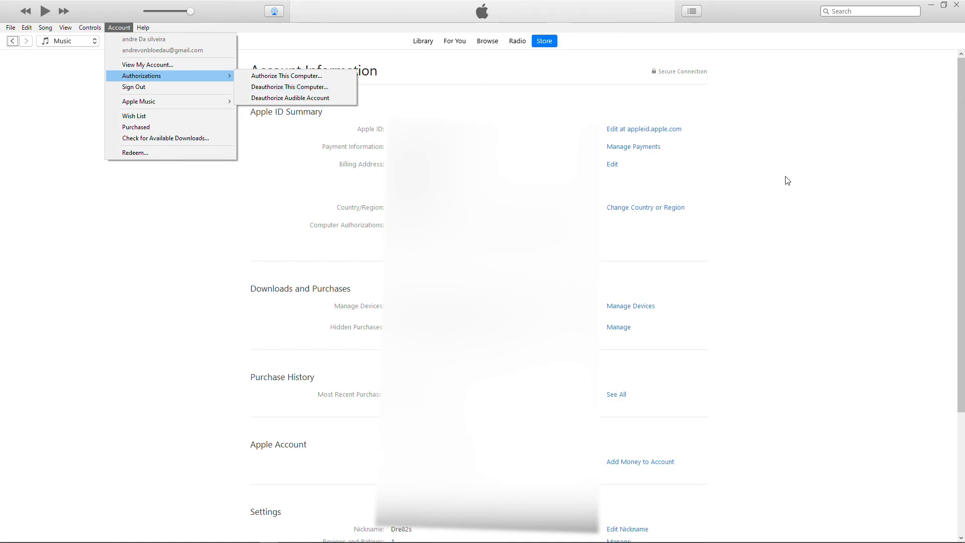
pyautogui.moveTo(871, 73)
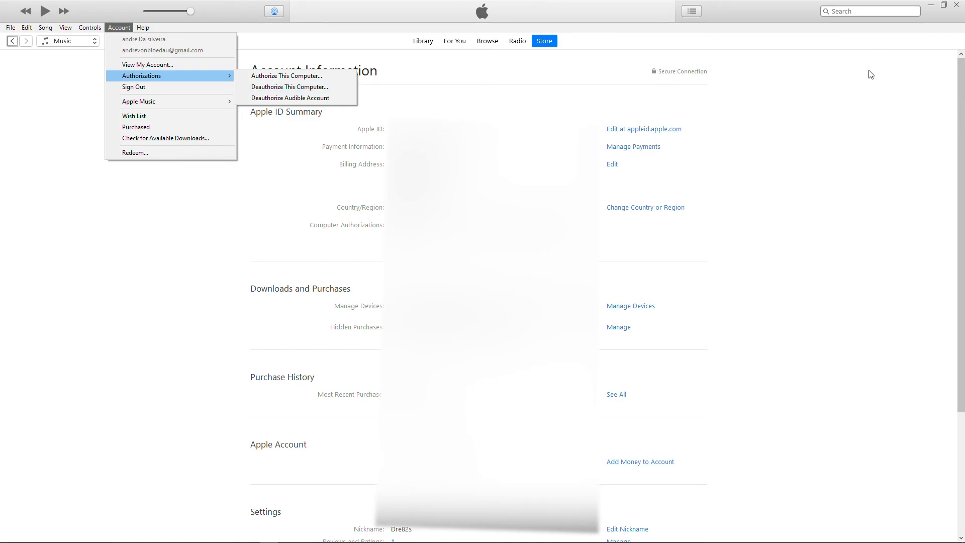
pyautogui.moveTo(866, 80)
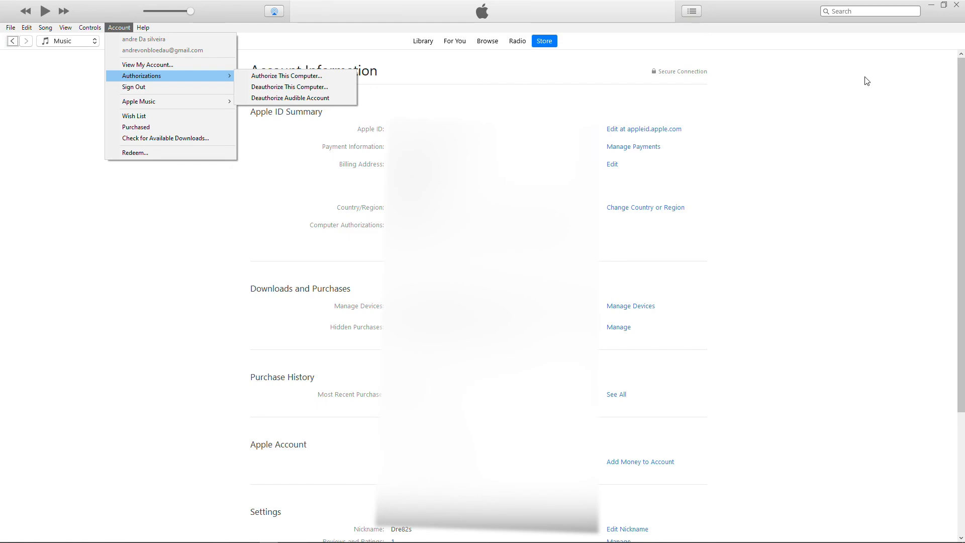
pyautogui.moveTo(631, 226)
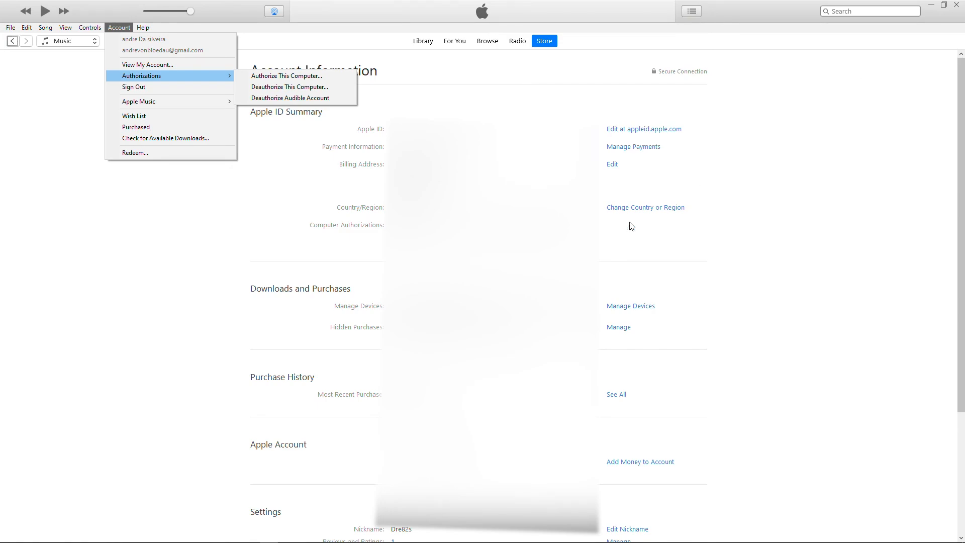
pyautogui.moveTo(958, 7)
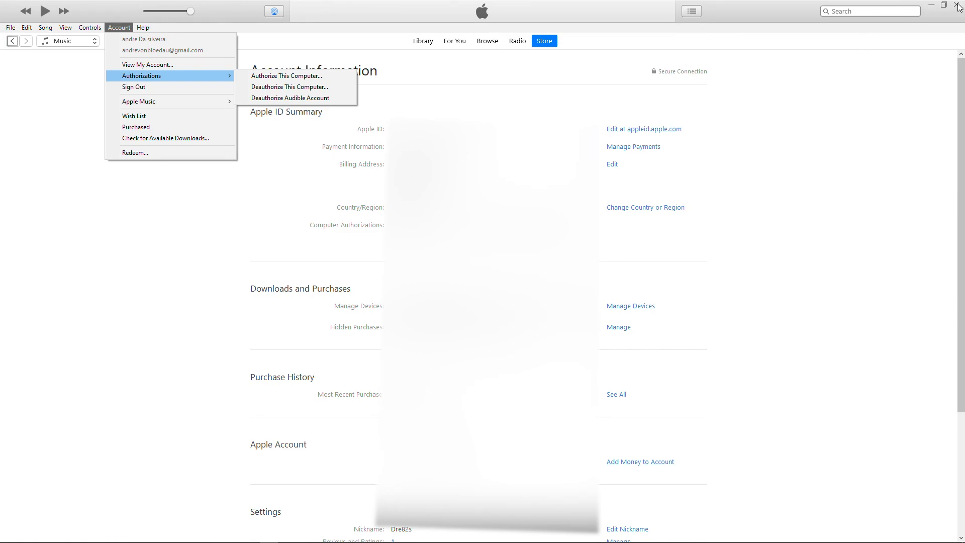